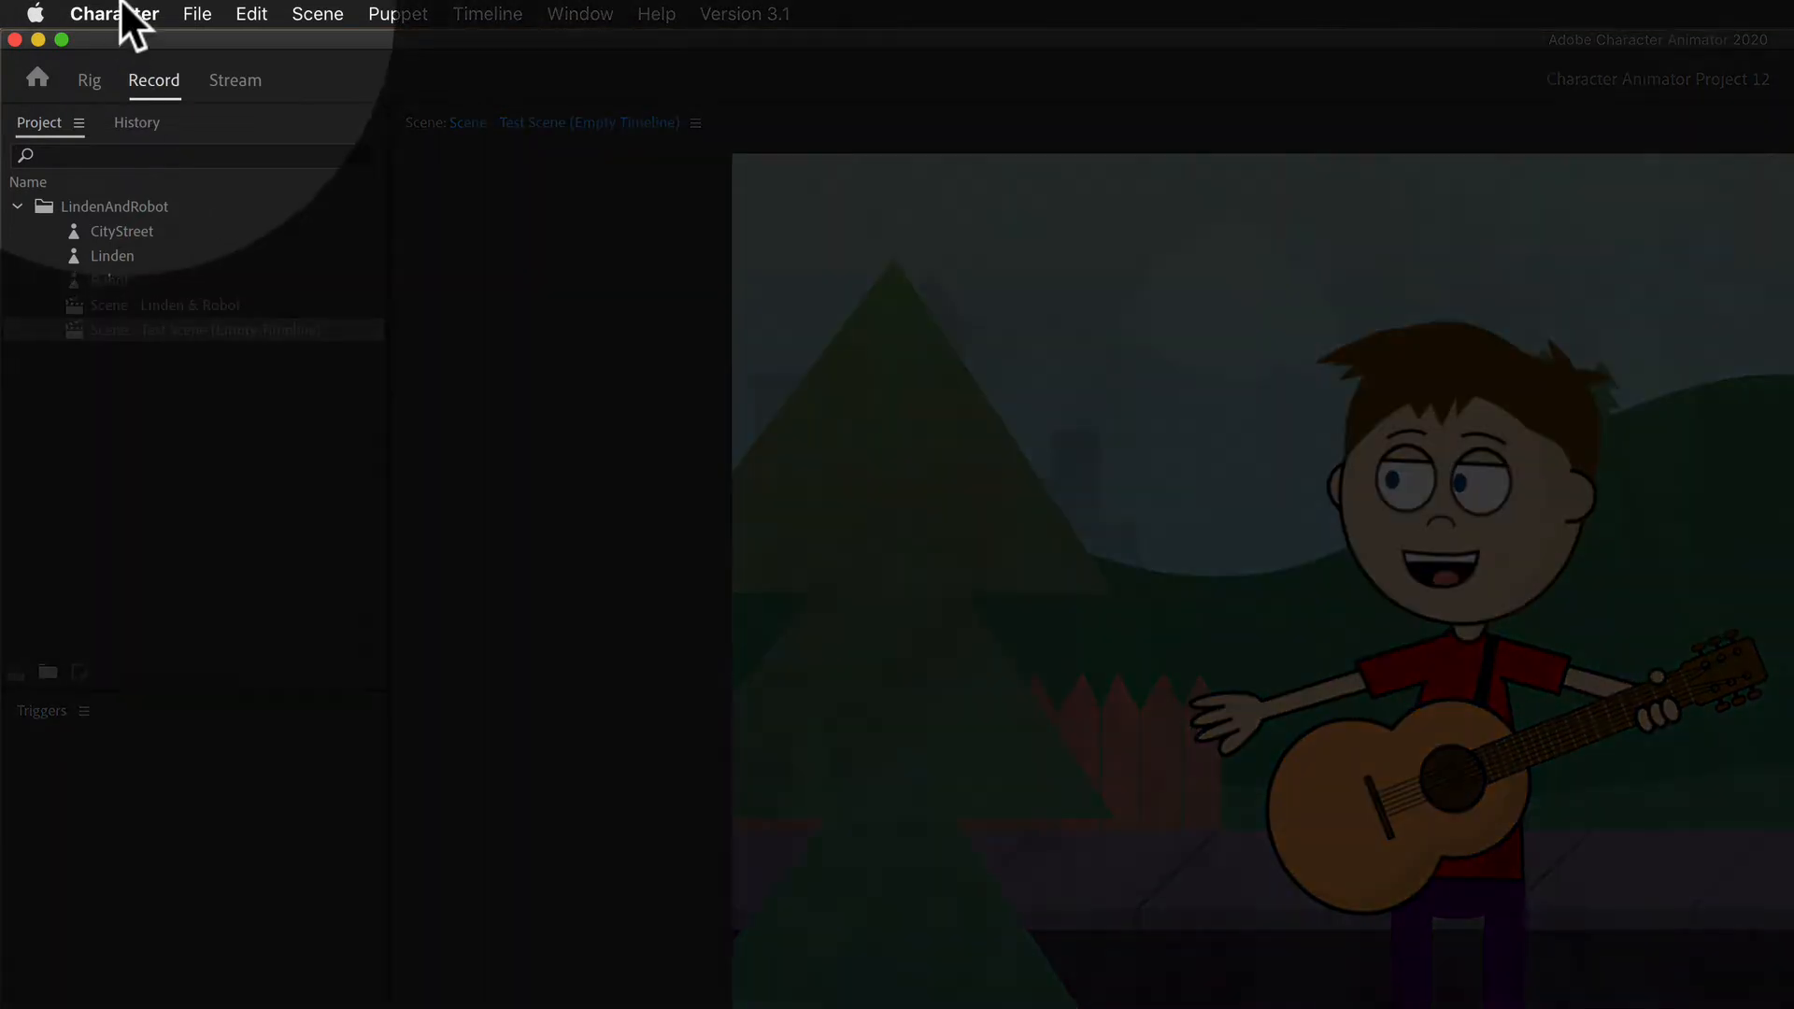
- Open Character > Preferences to reach the Audio Hardware settings
click(114, 14)
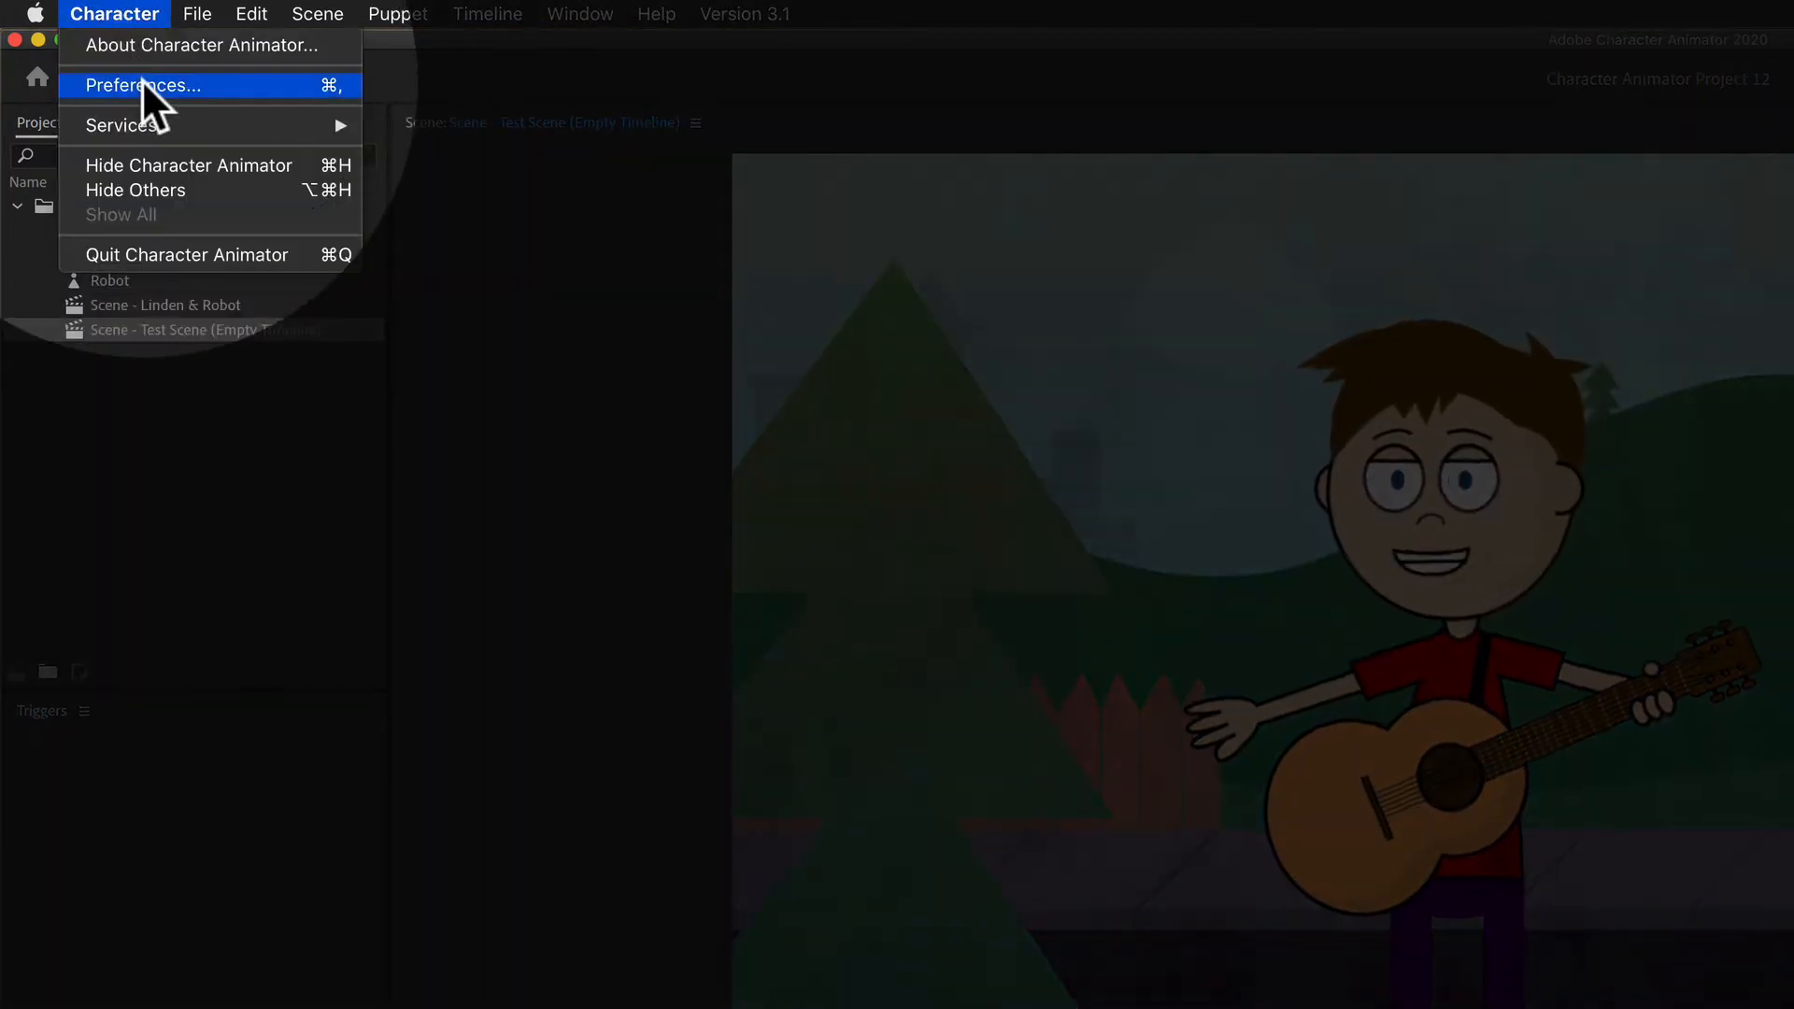
click(142, 85)
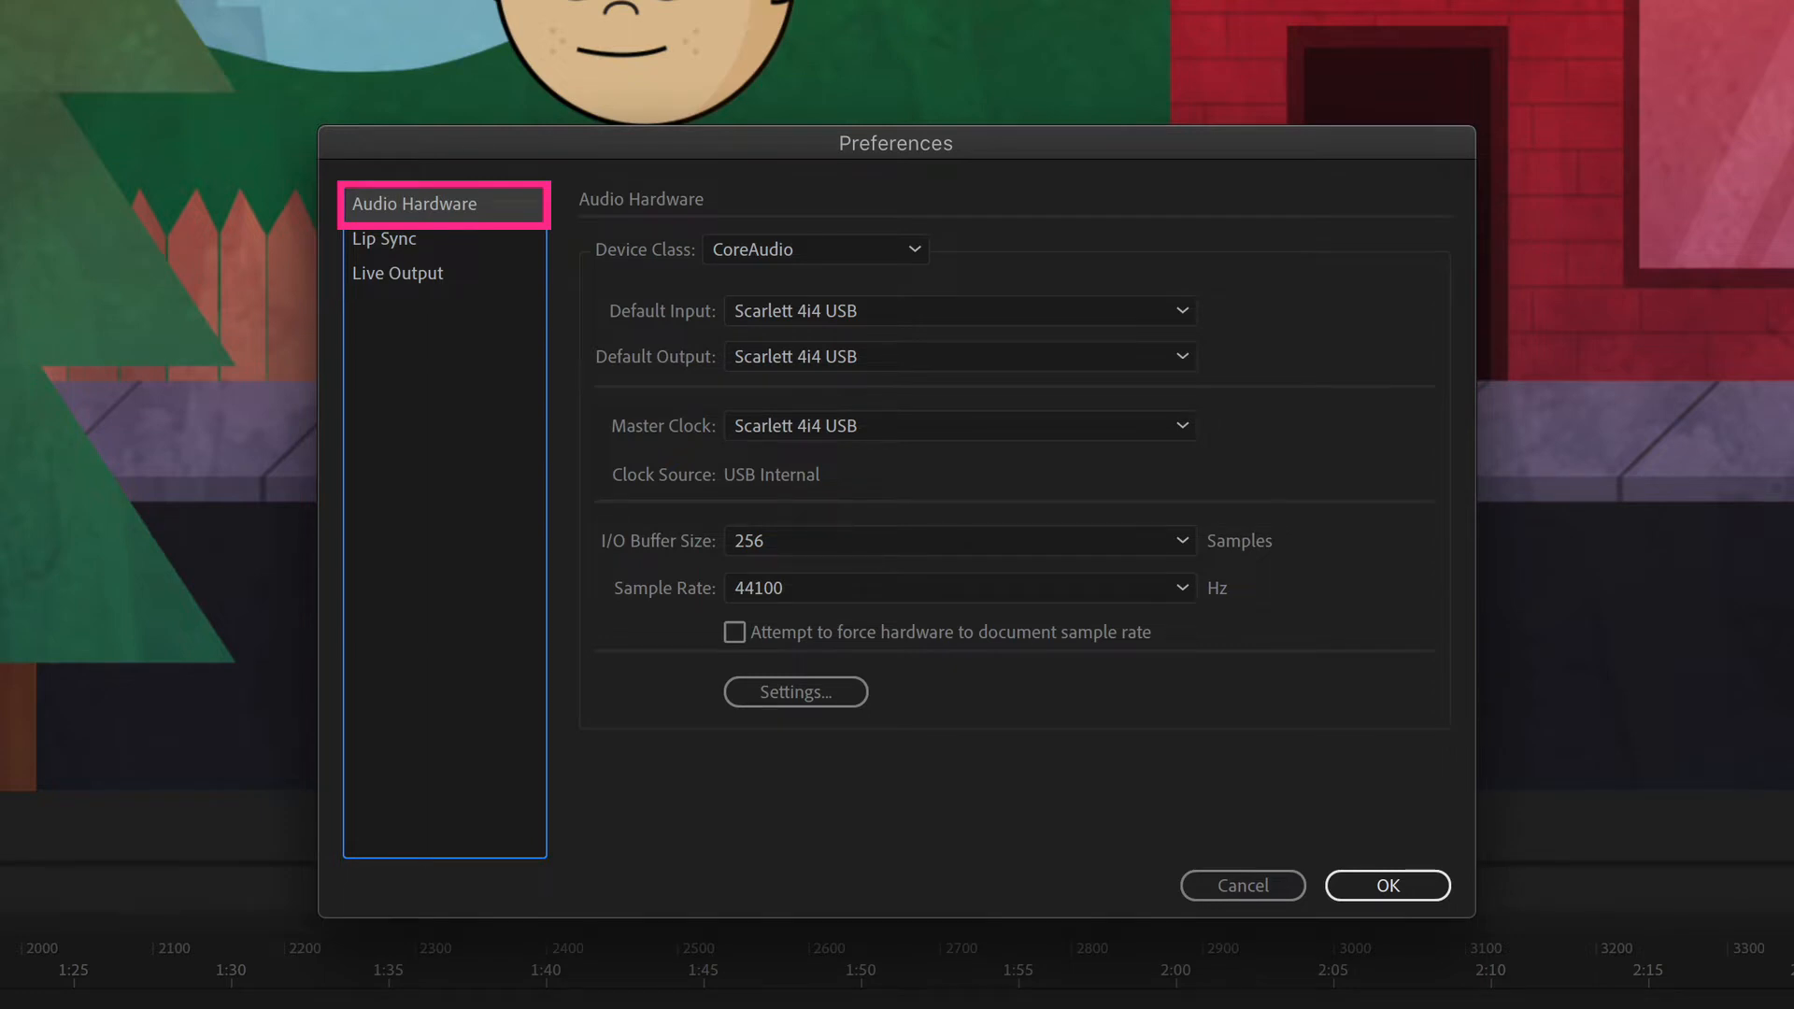
mouse_move(458, 240)
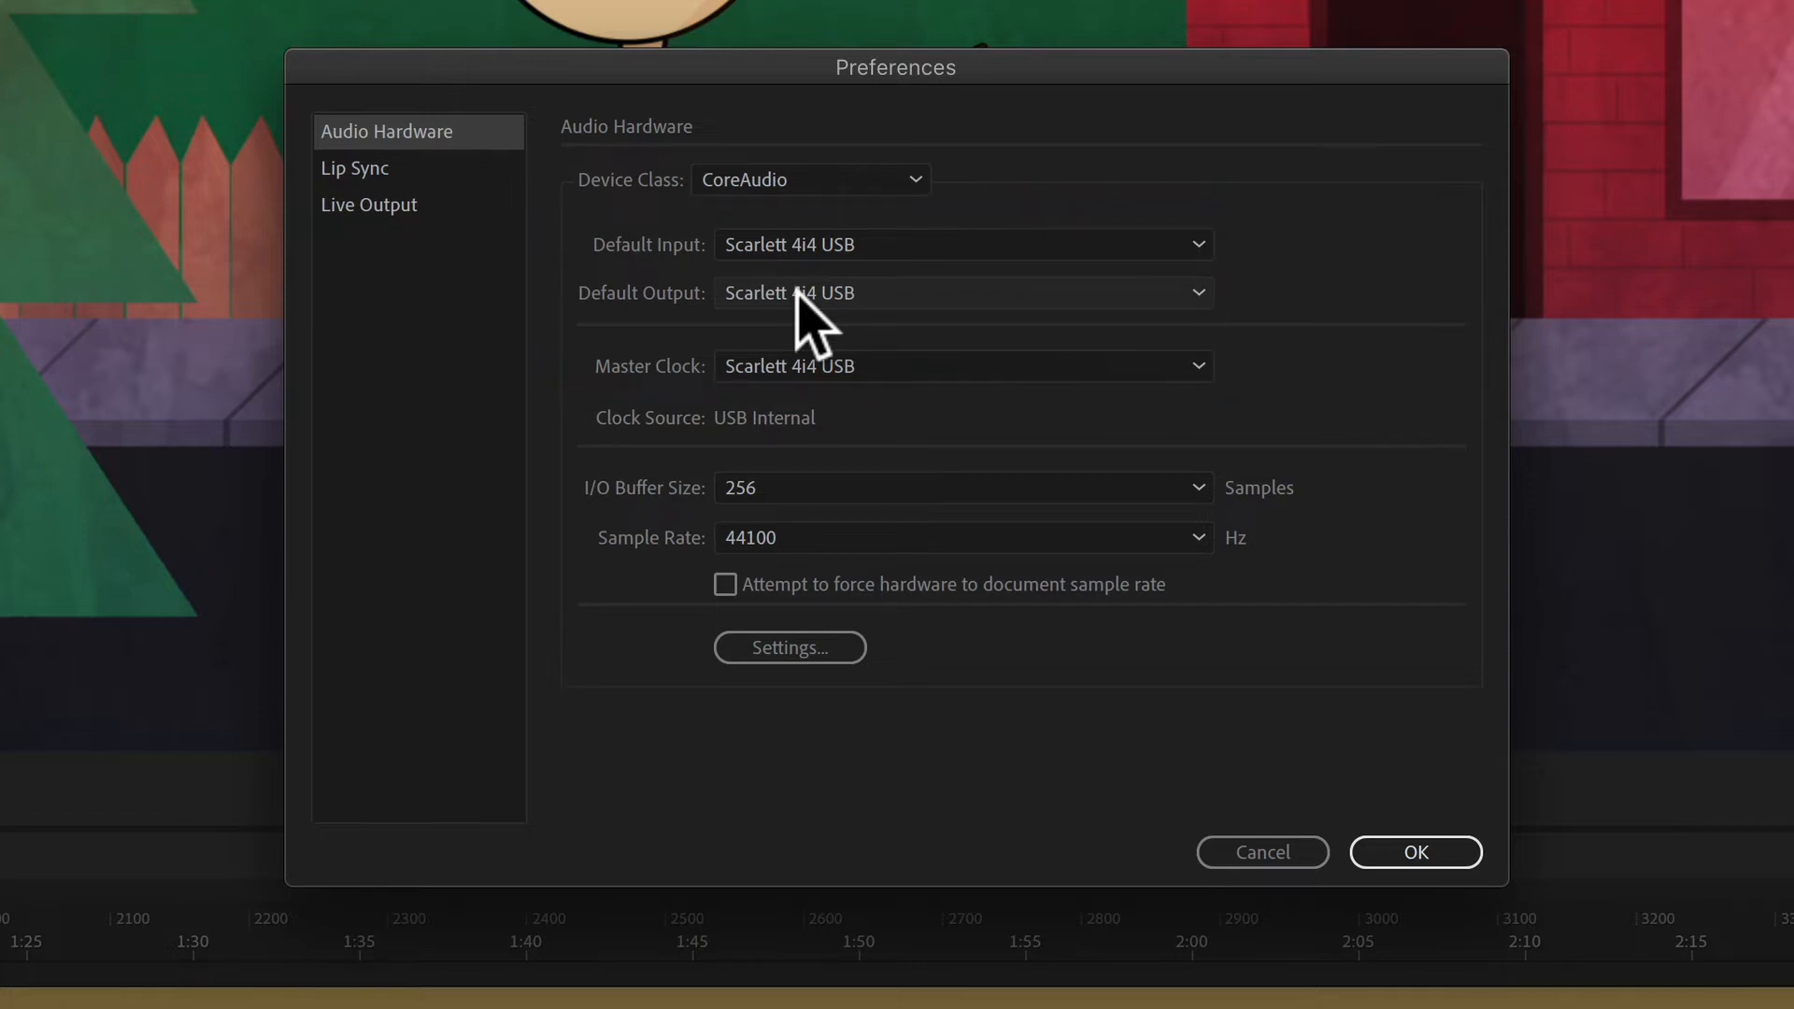
click(962, 291)
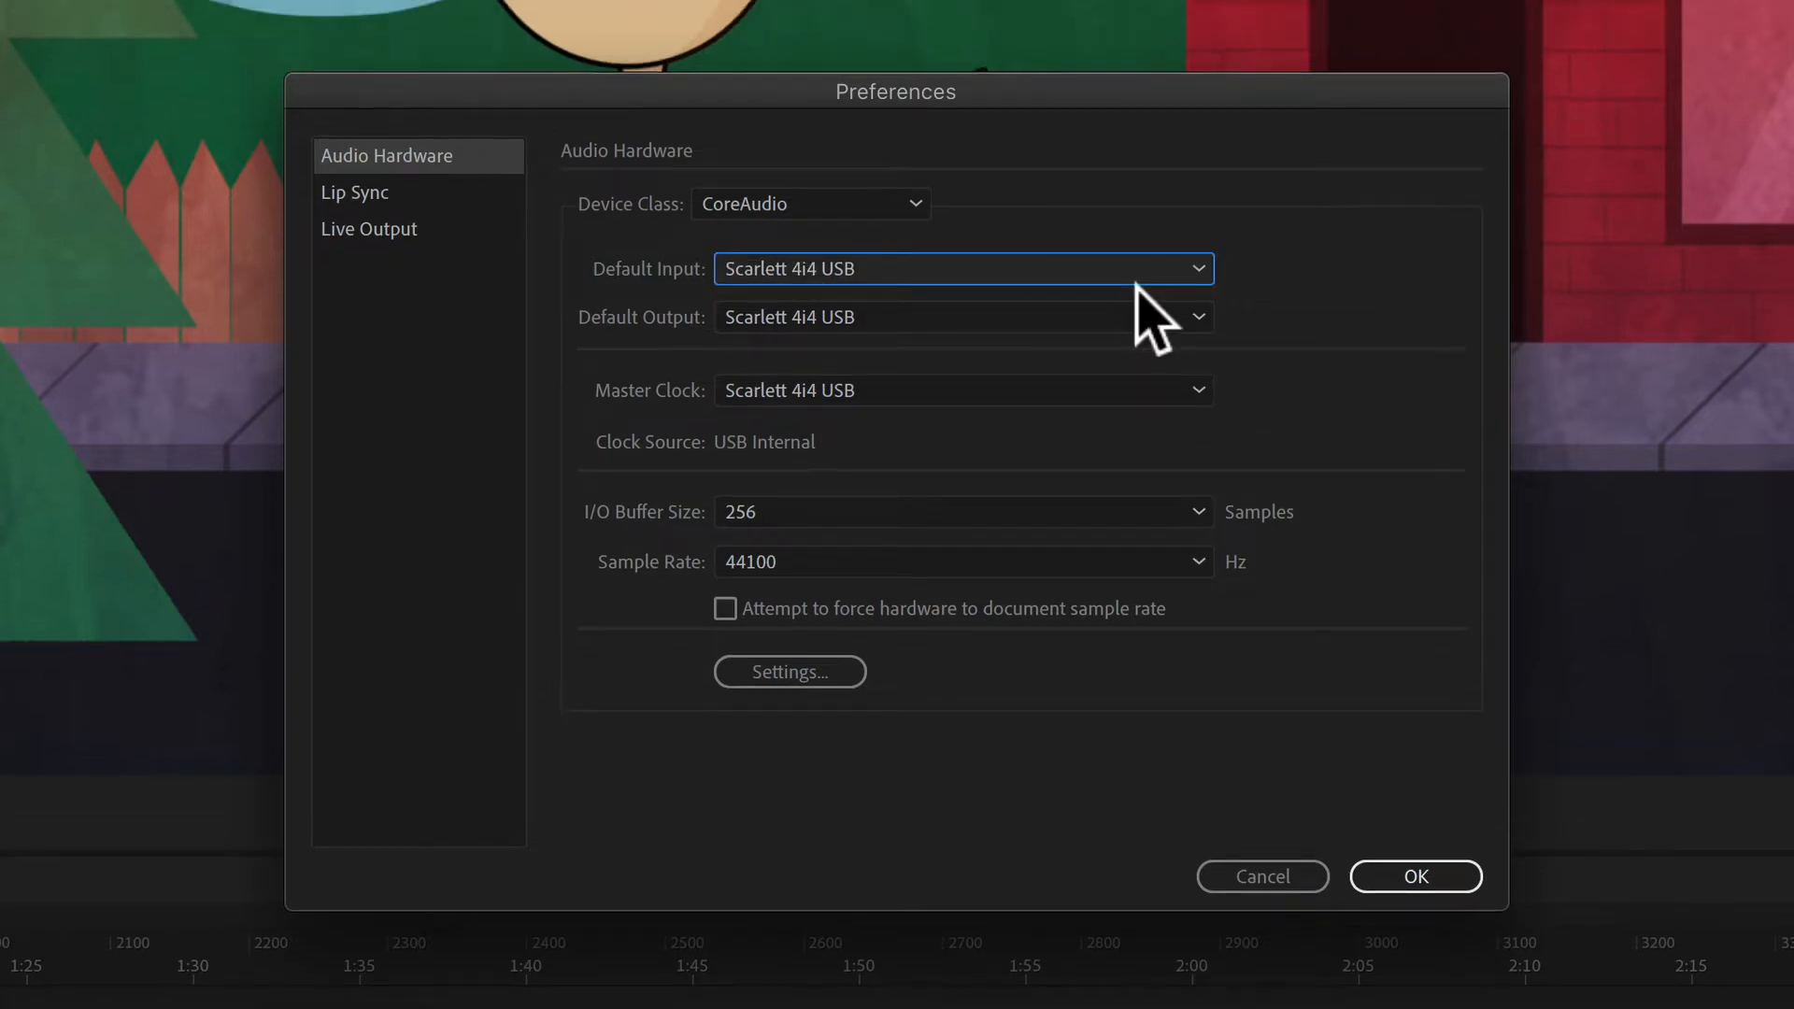
mouse_move(1093, 309)
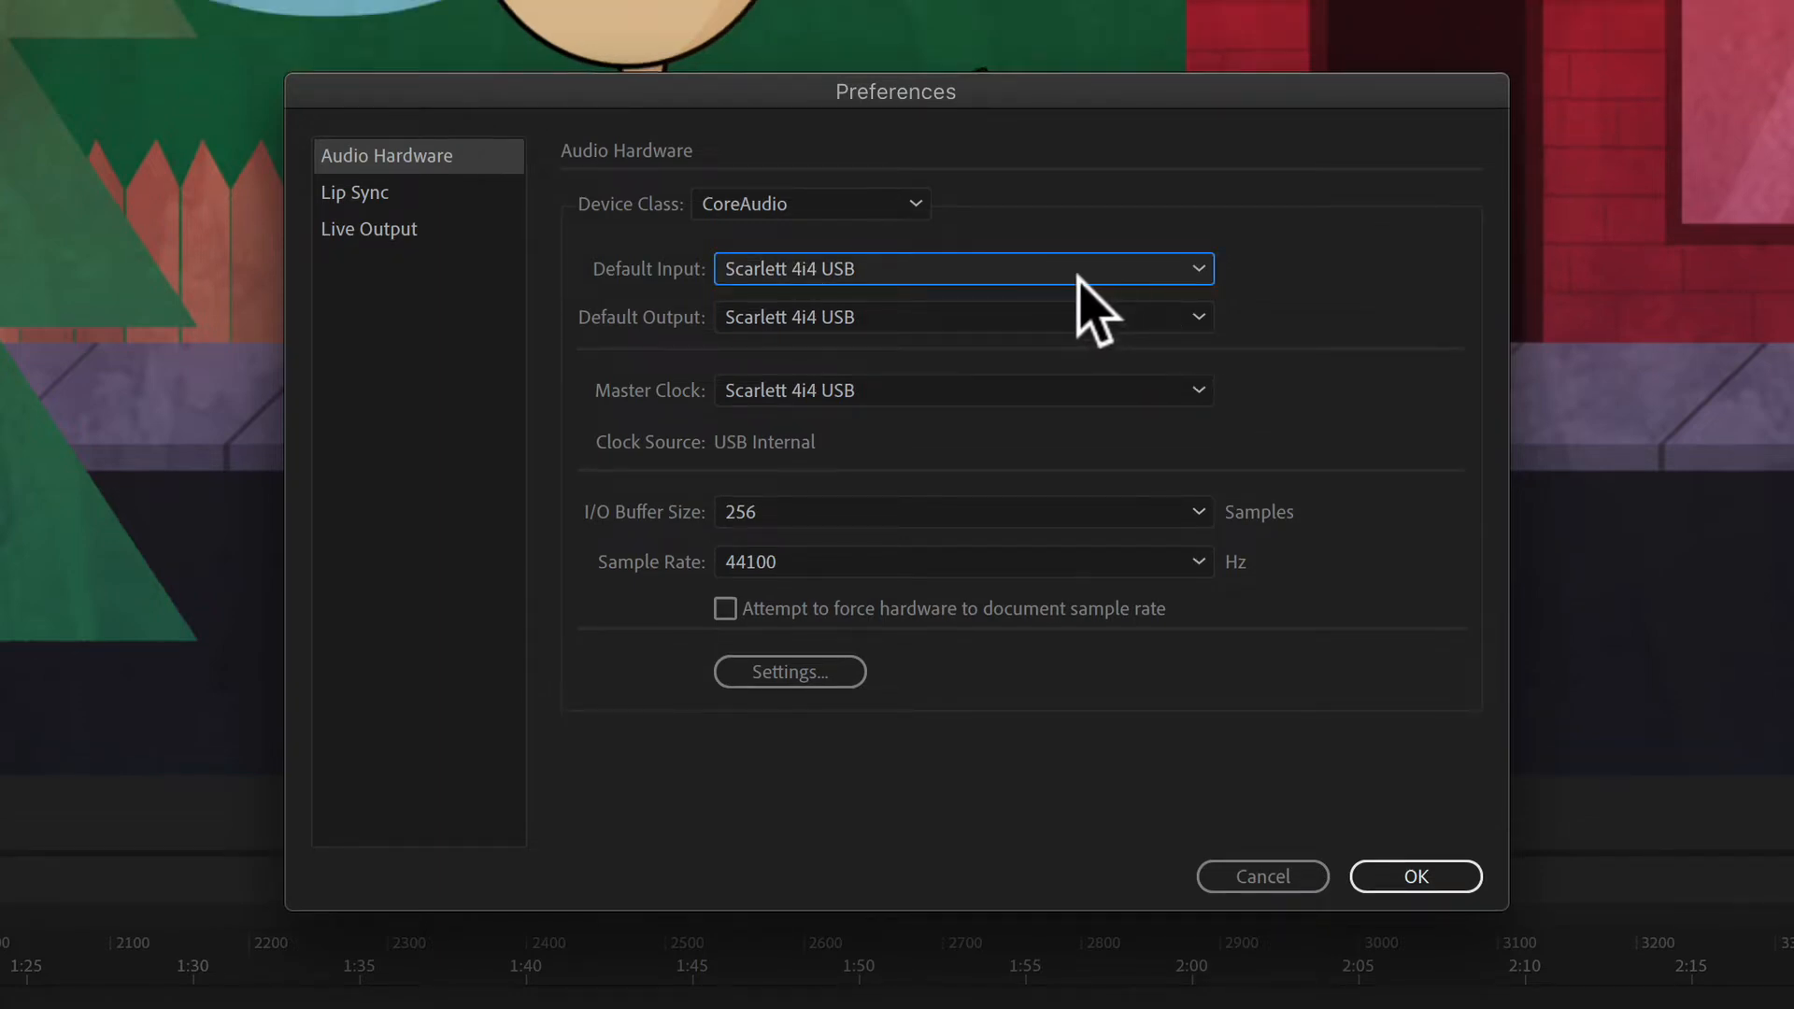
click(962, 269)
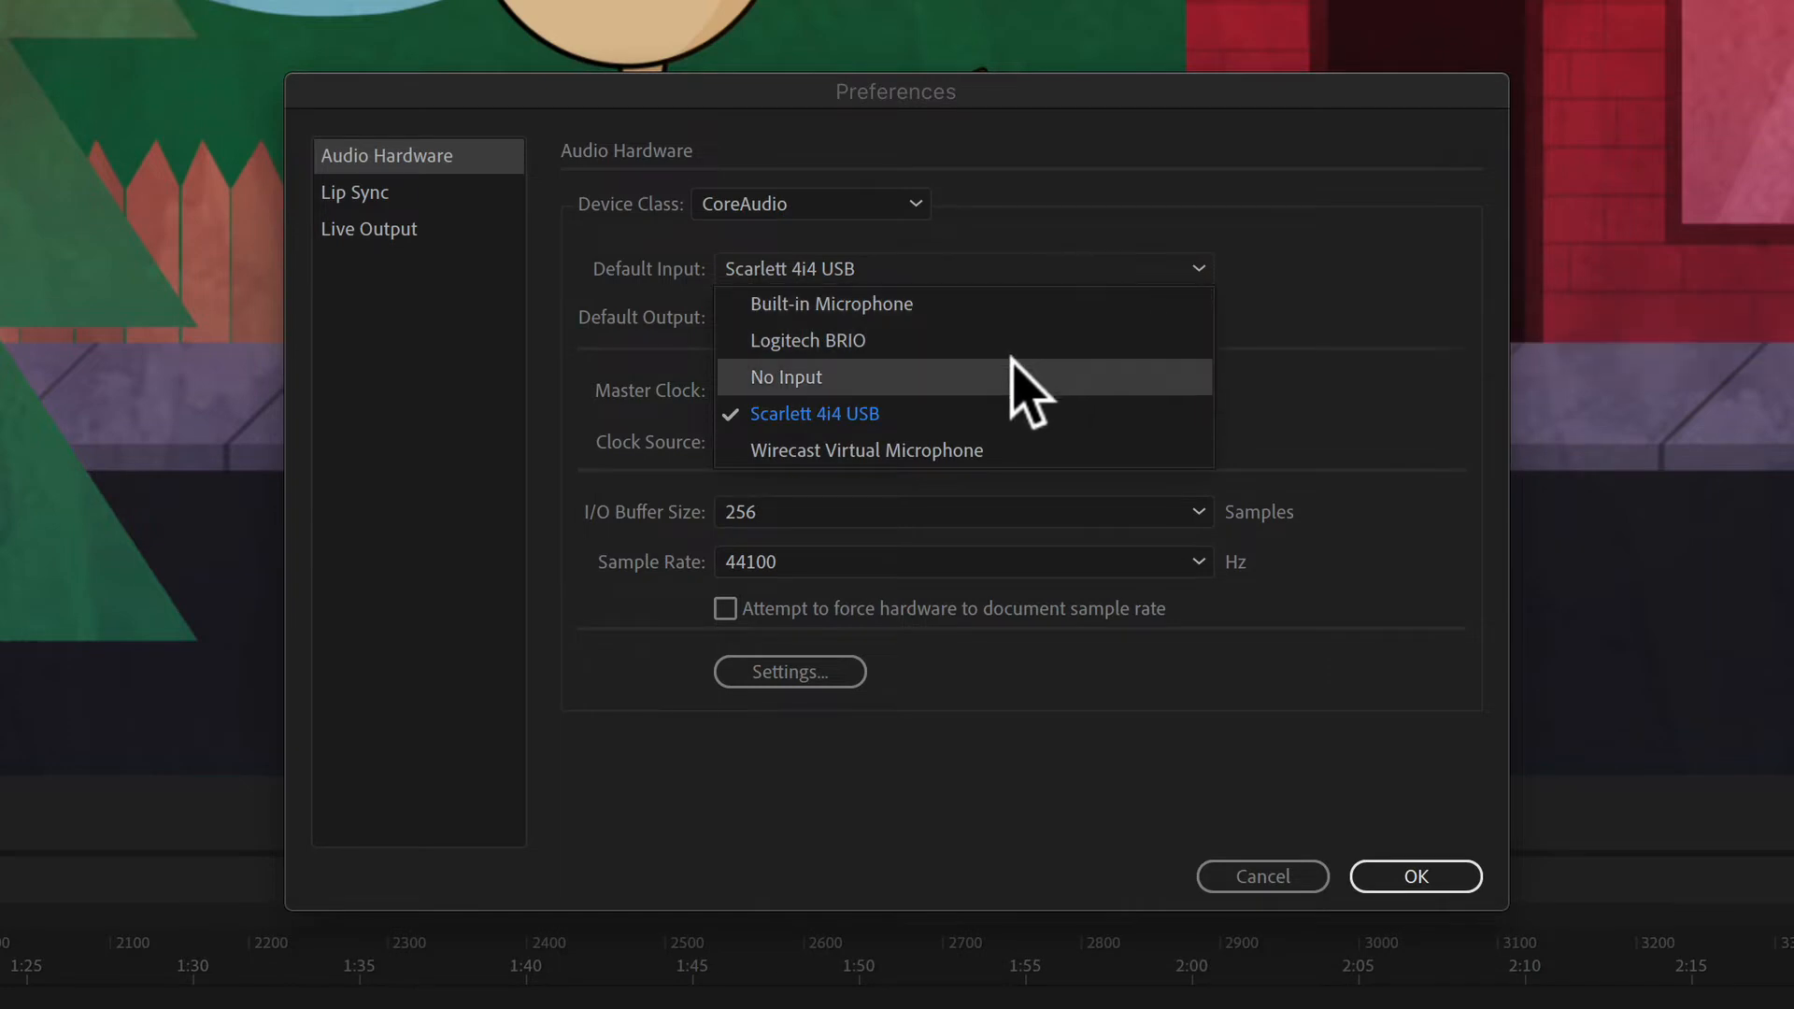
mouse_move(1025, 418)
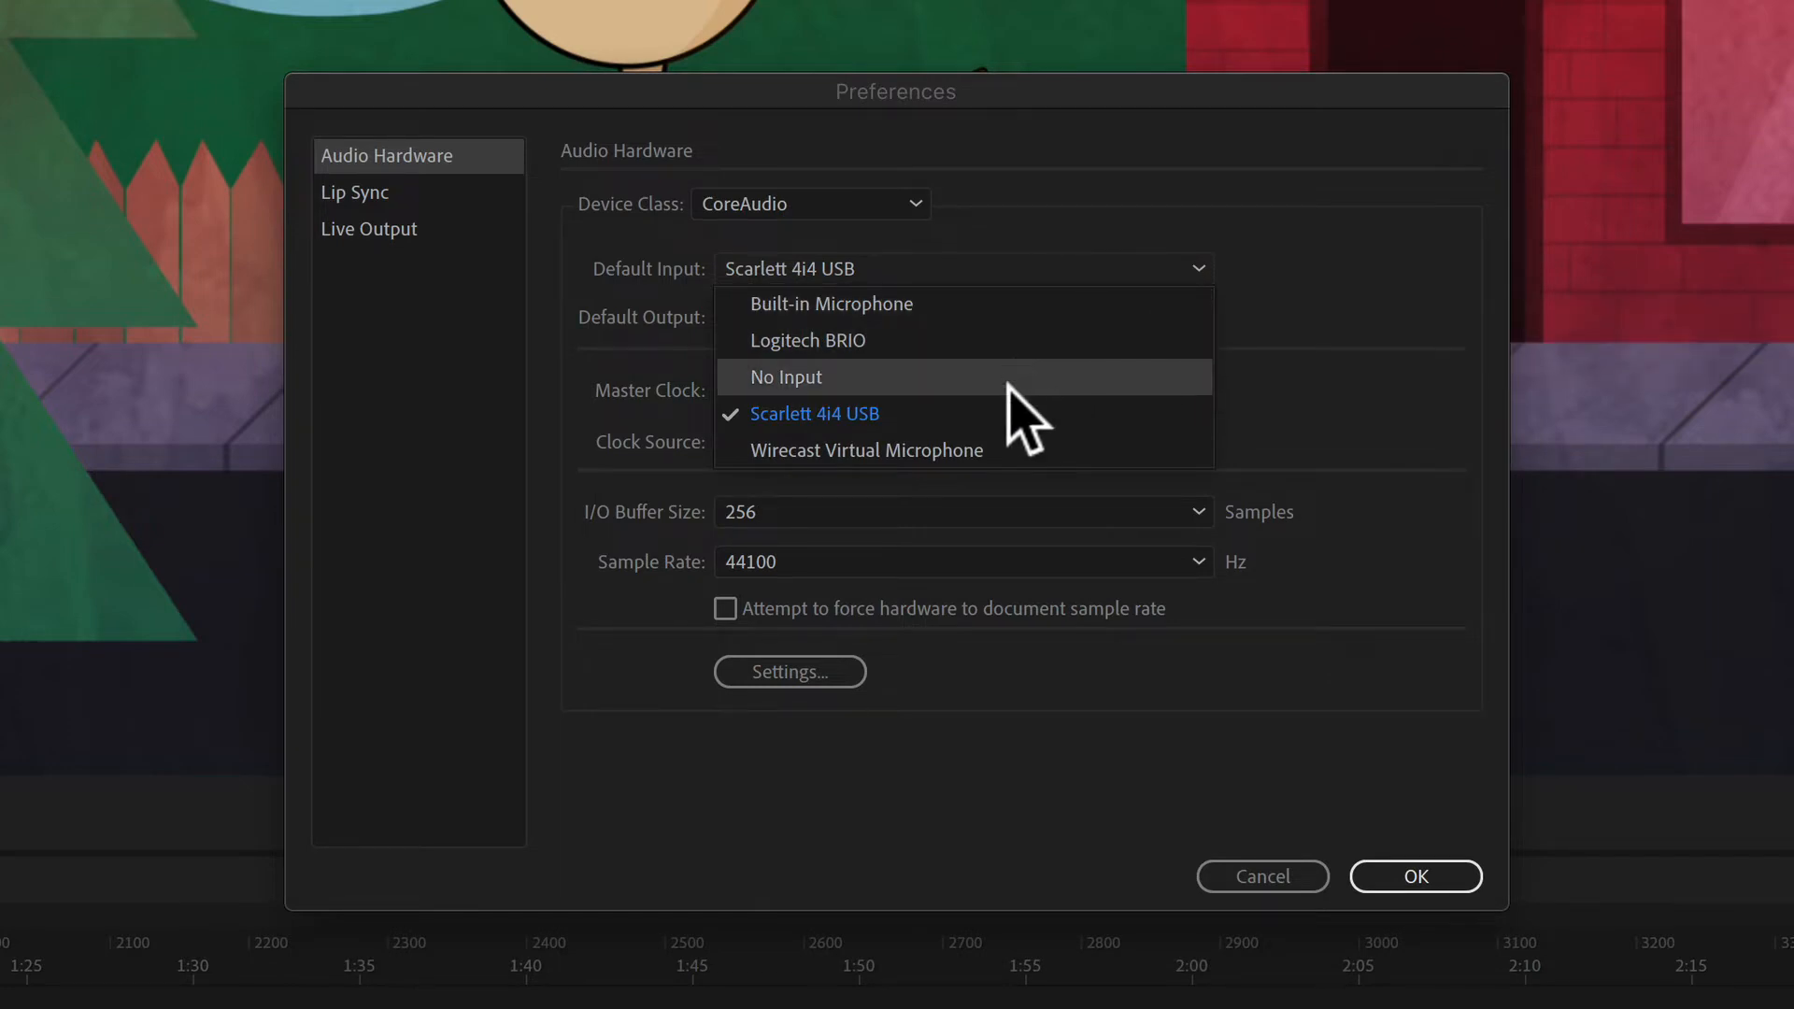
mouse_move(1021, 428)
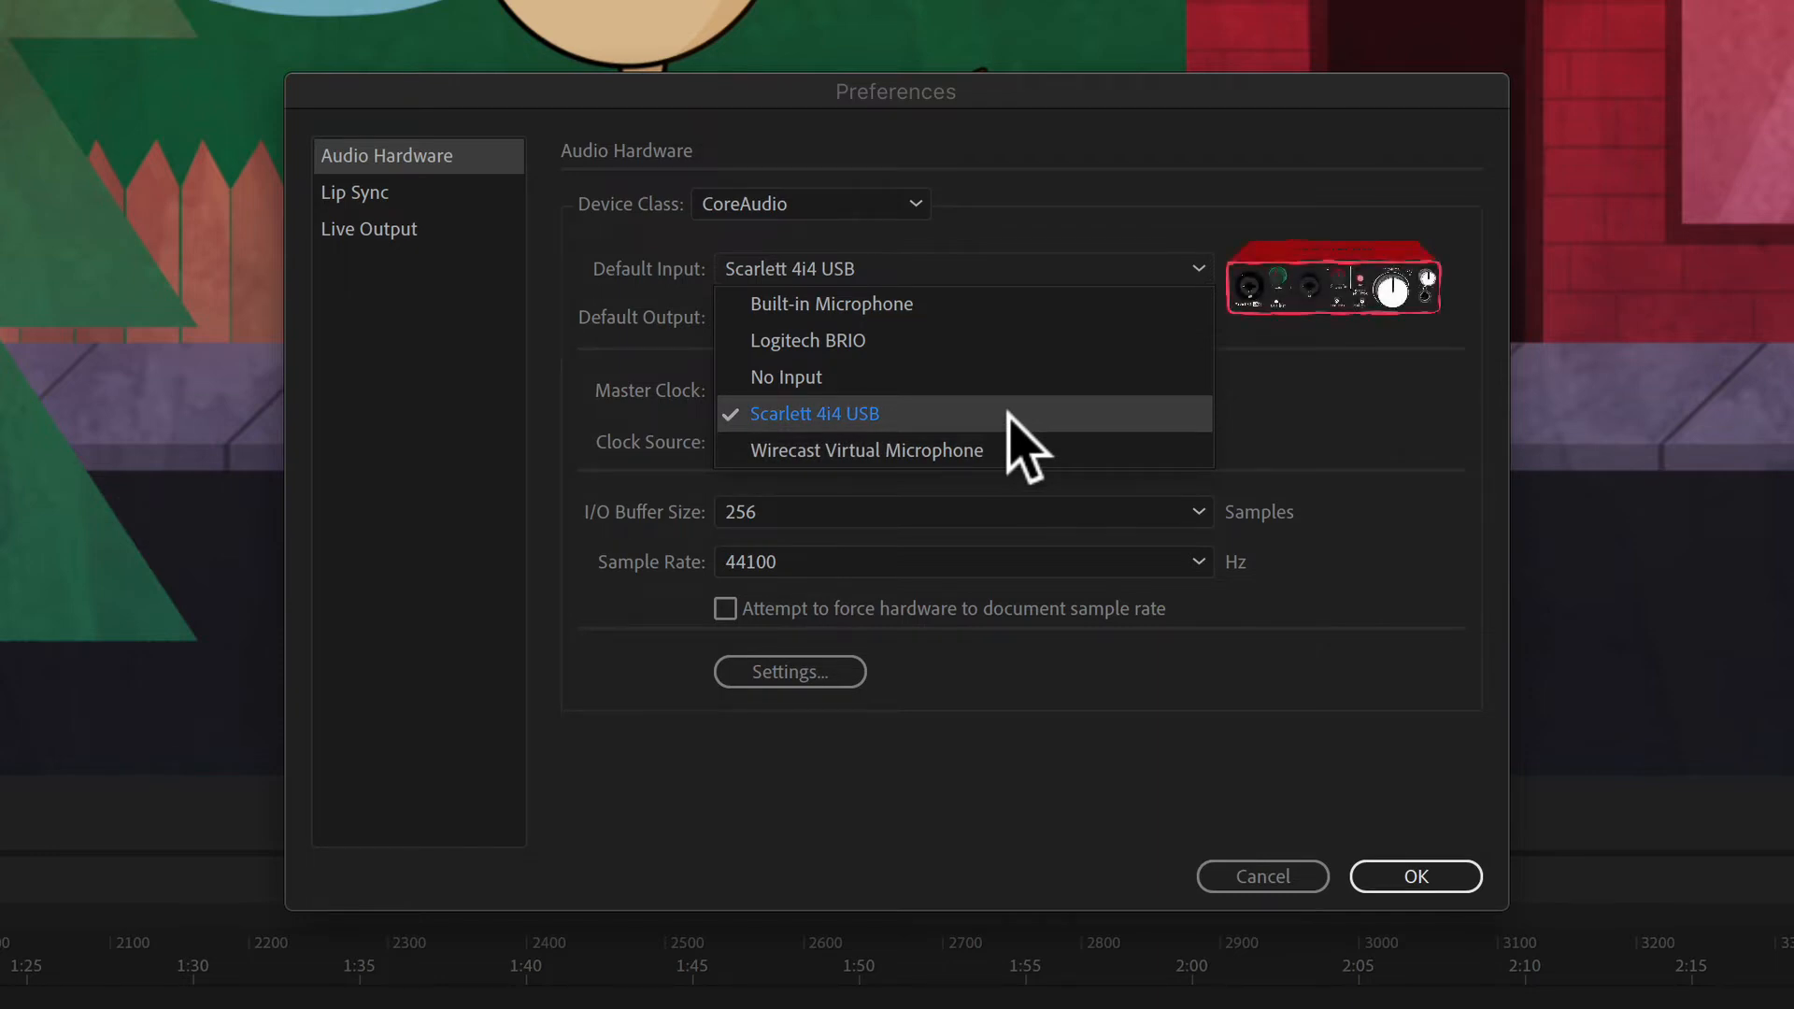
click(814, 413)
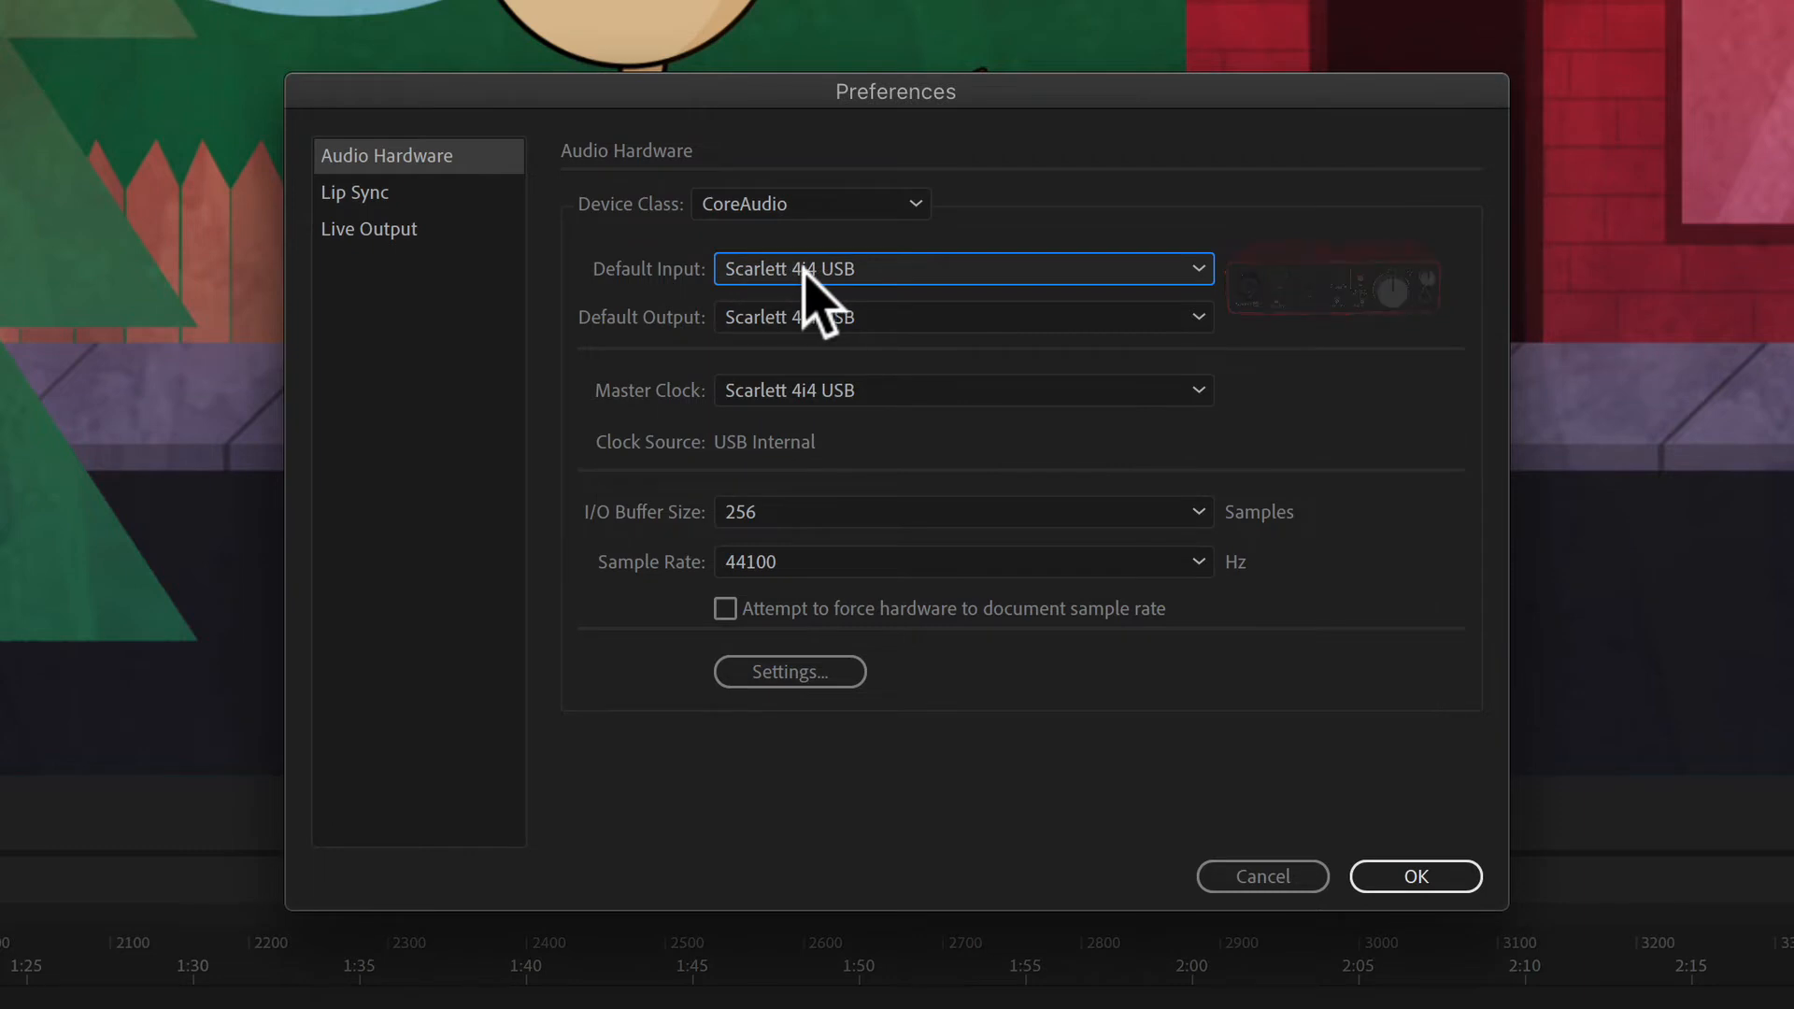
mouse_move(870, 332)
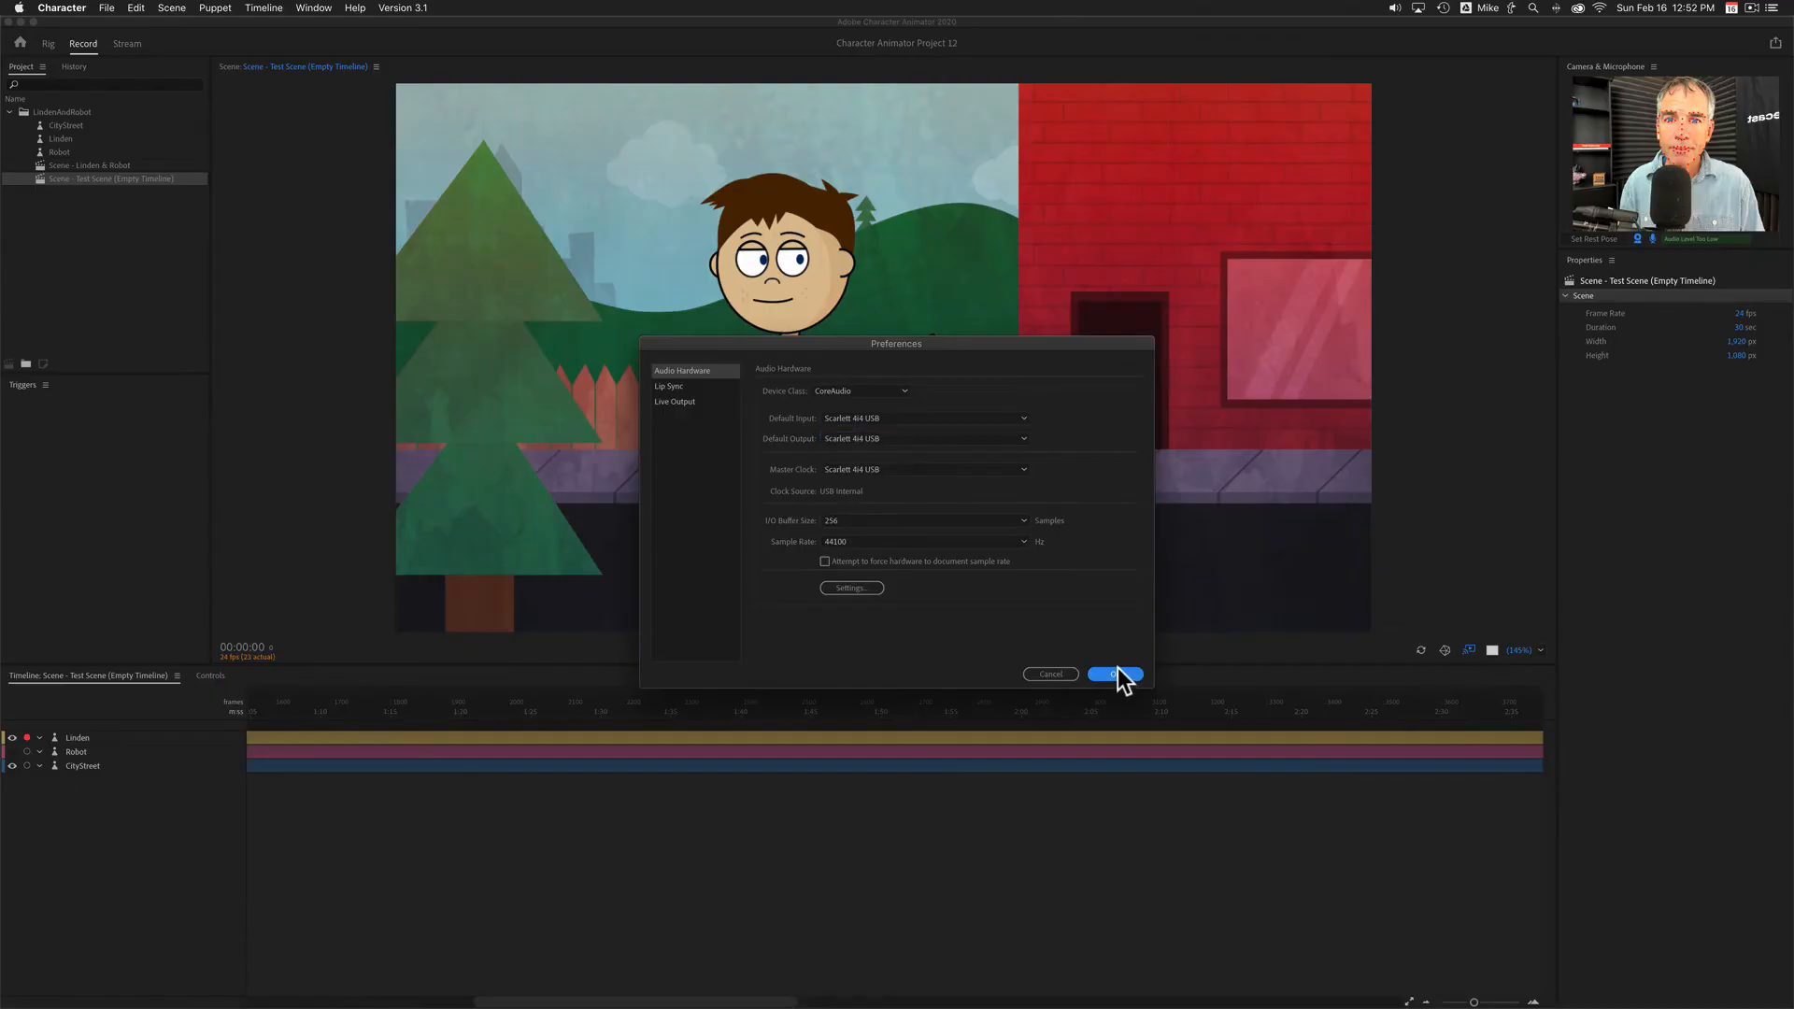
- Confirm the Scarlett 4i4 audio hardware settings with OK and close Preferences
click(1112, 673)
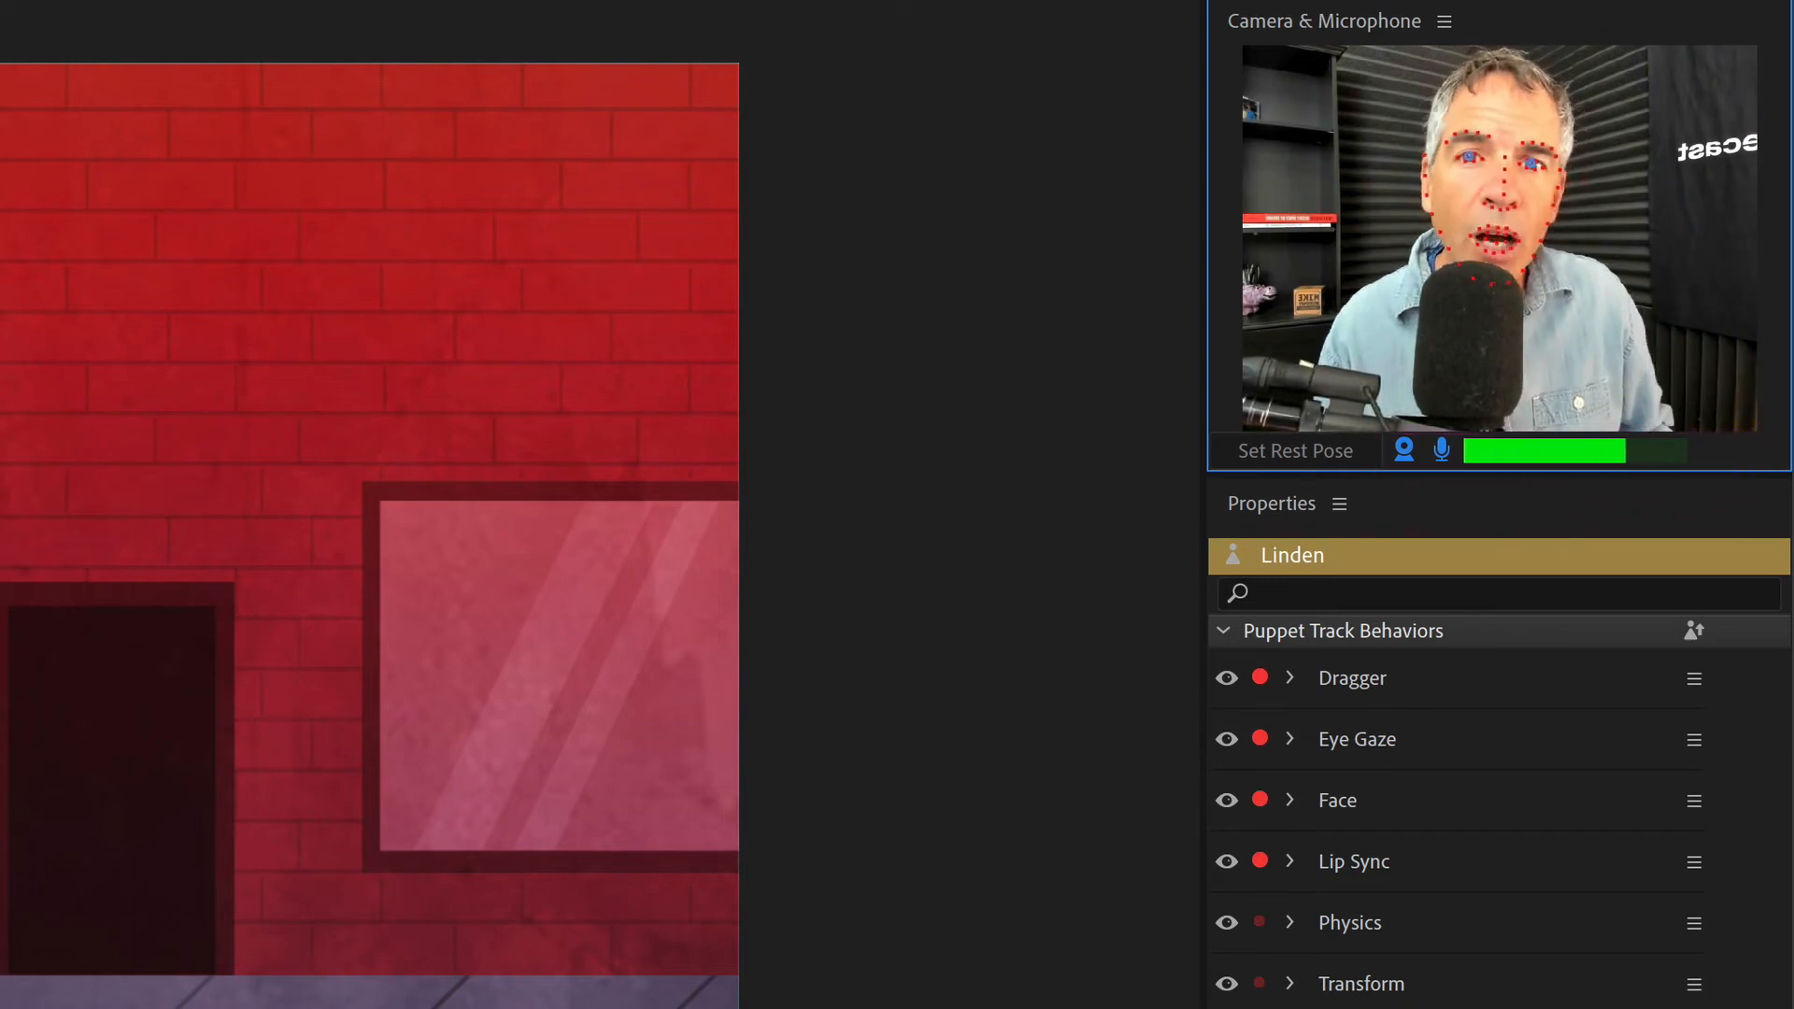
- Turn on microphone input and play back the Linden & Robot scene
click(1441, 450)
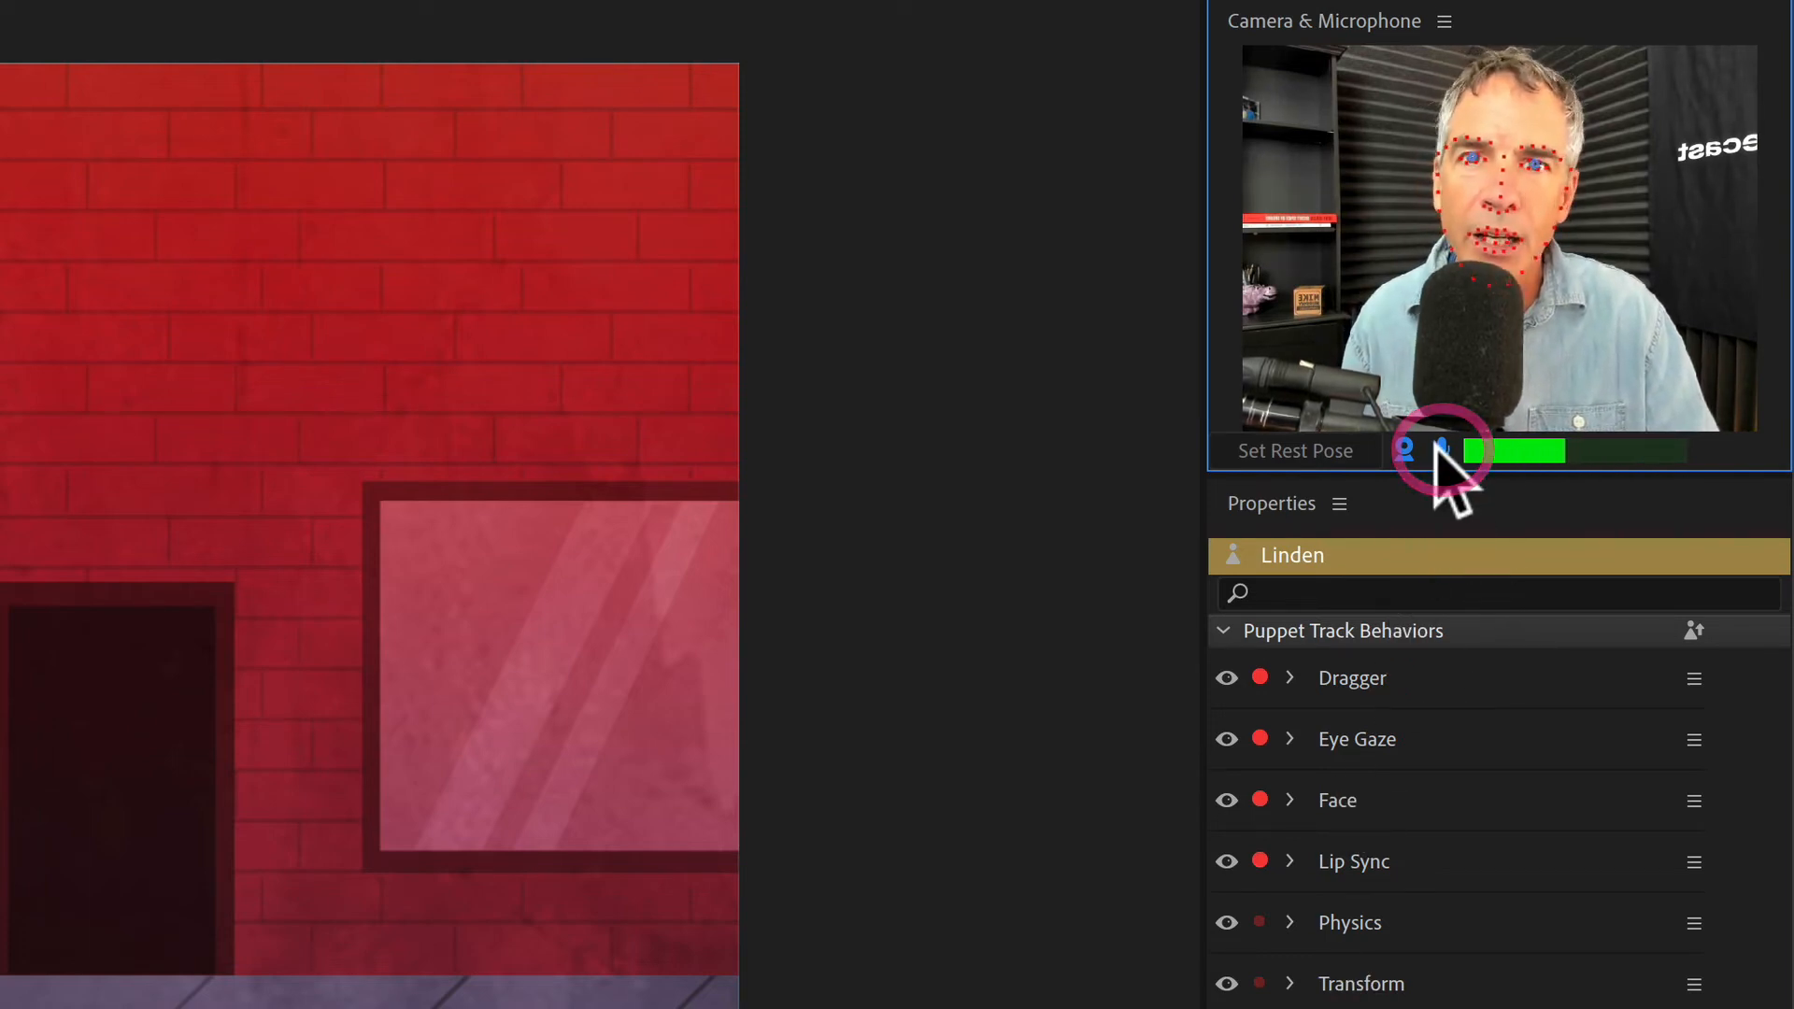
mouse_move(1442, 450)
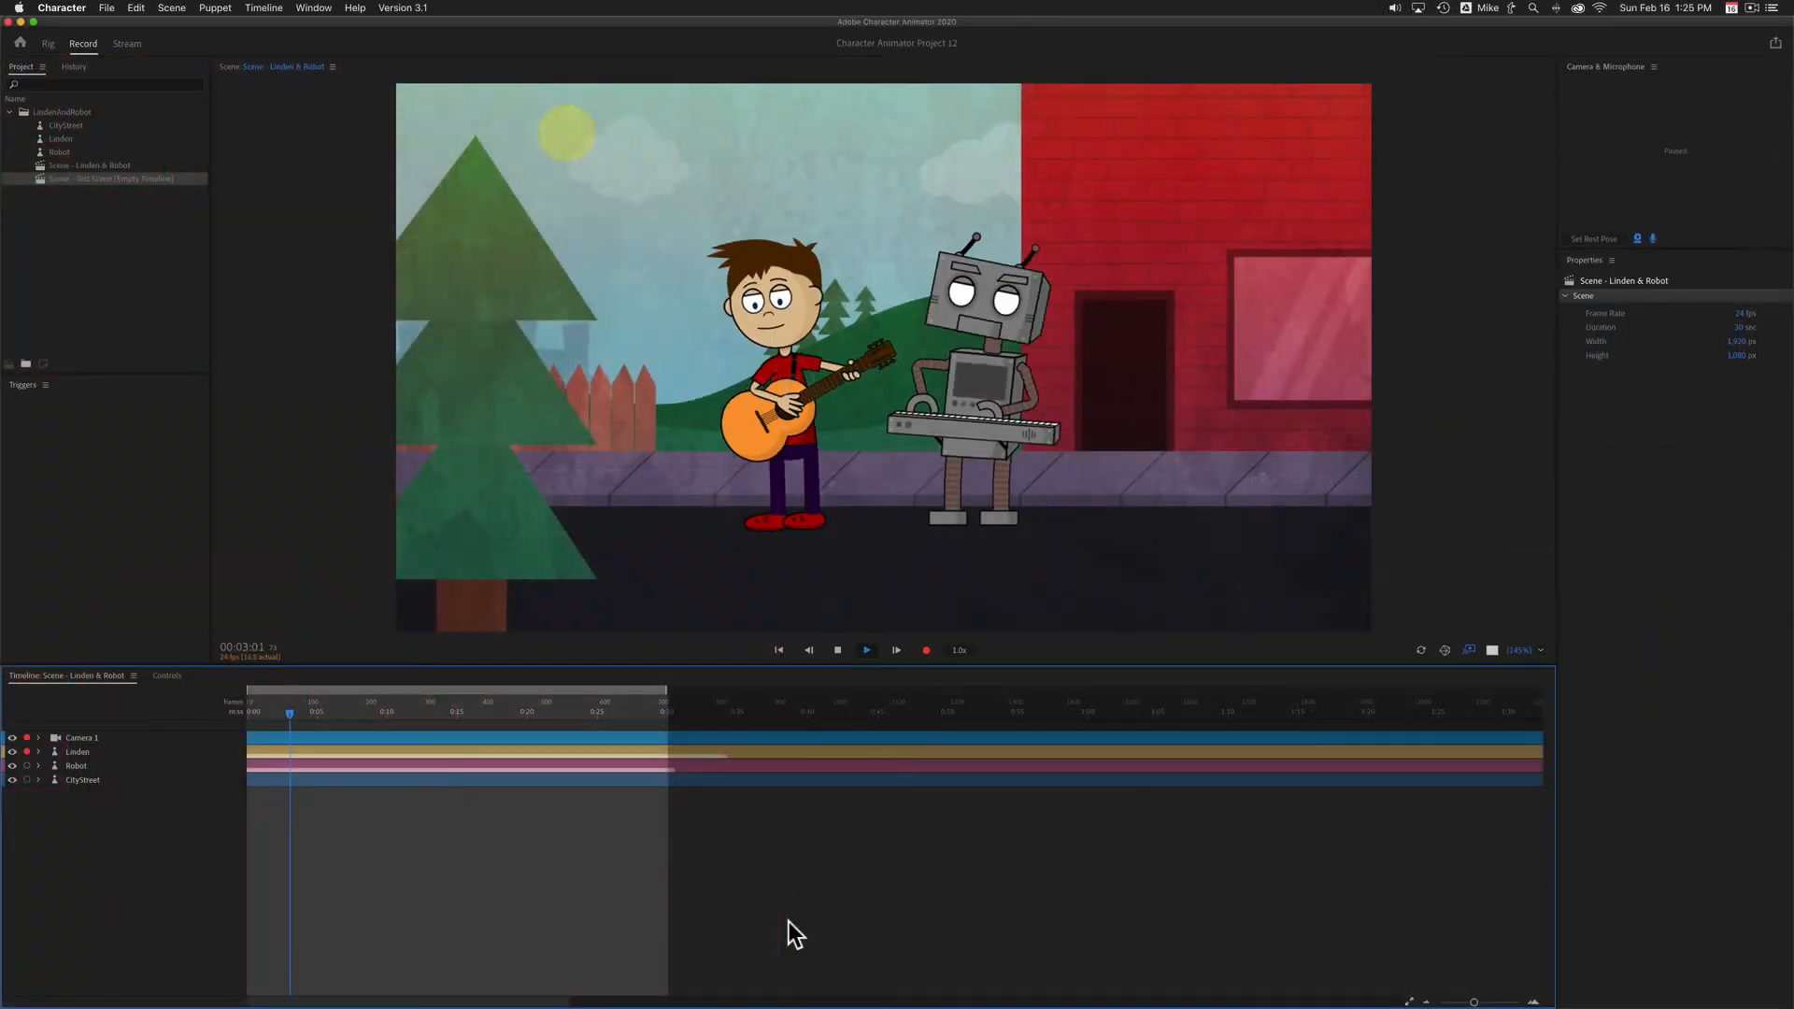
click(866, 650)
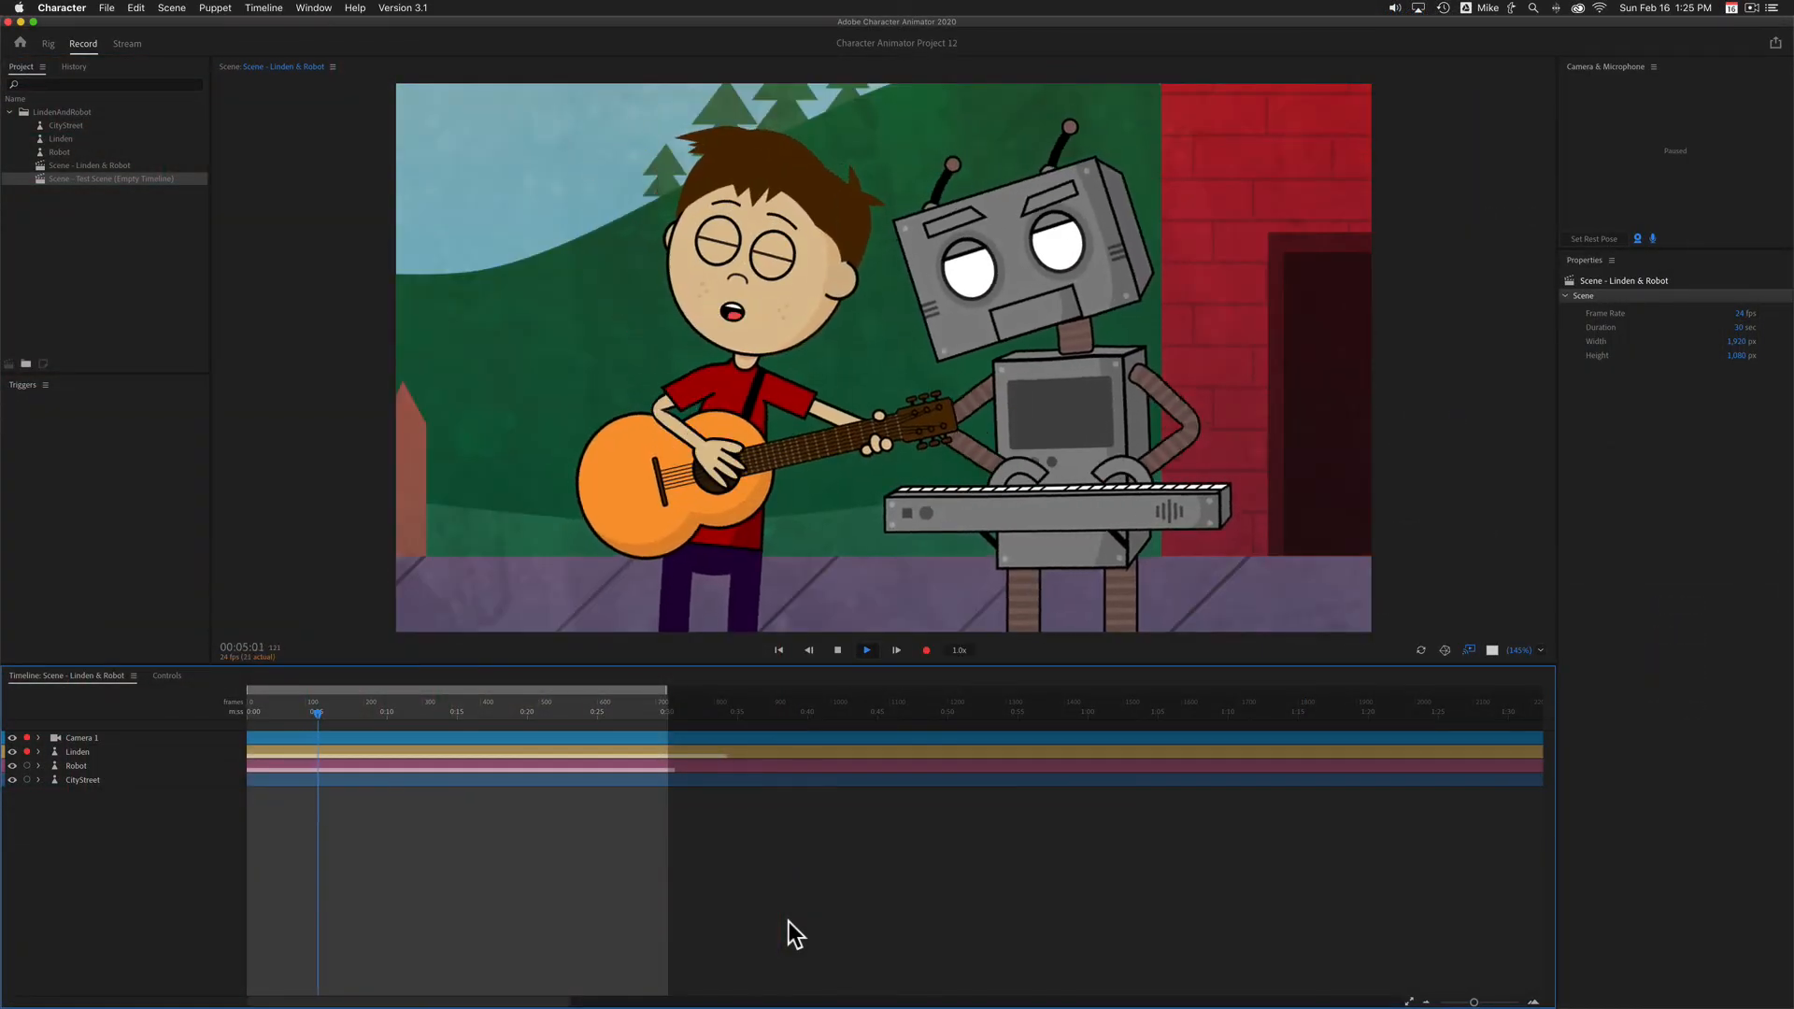